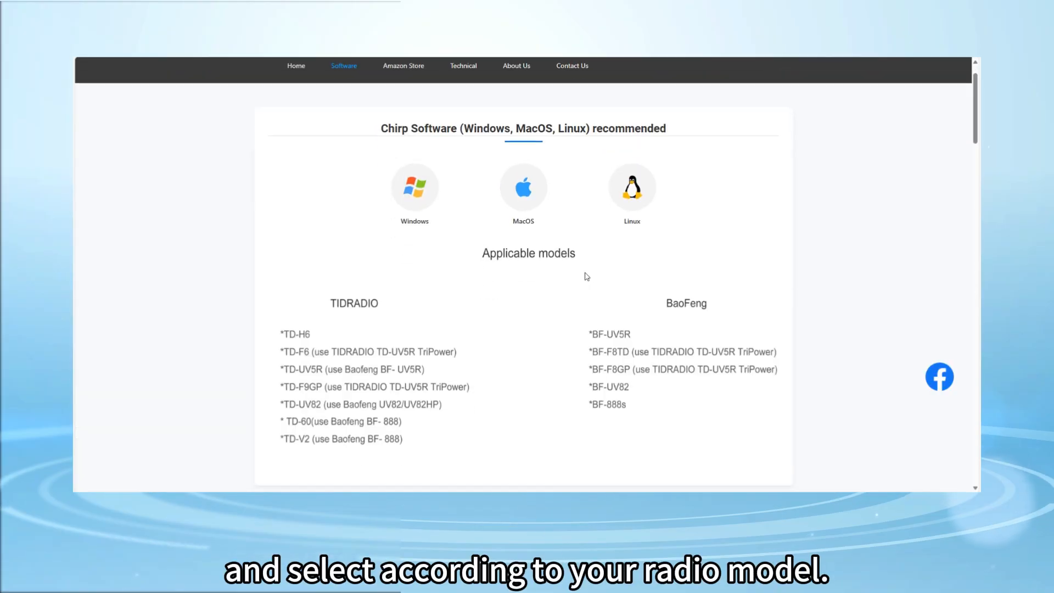
Accept the default shortcut folder and finish the H8_IAP 1.0 installation
scroll("down", 3)
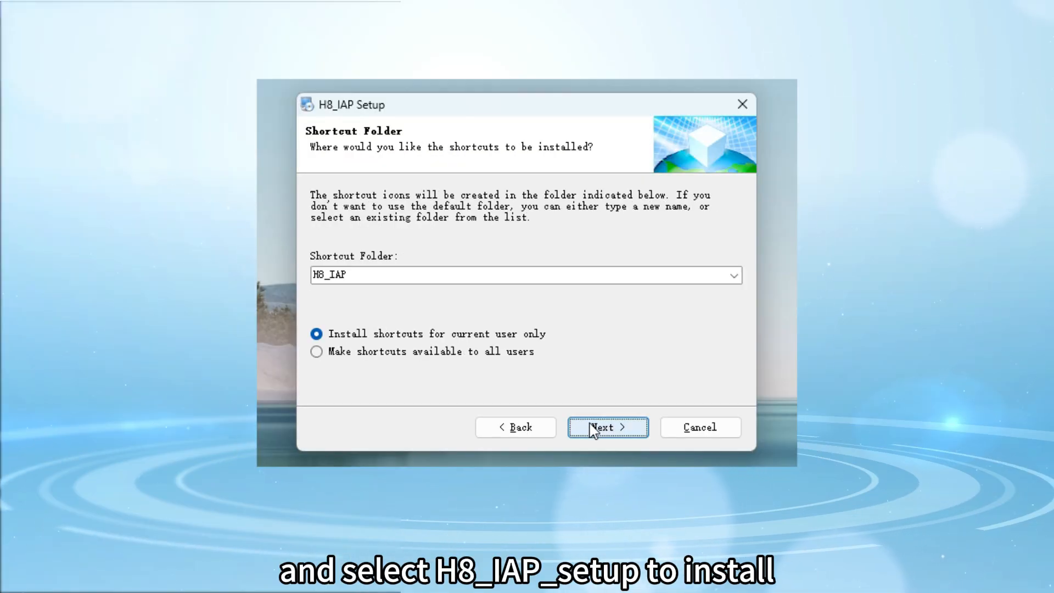
left_click(606, 427)
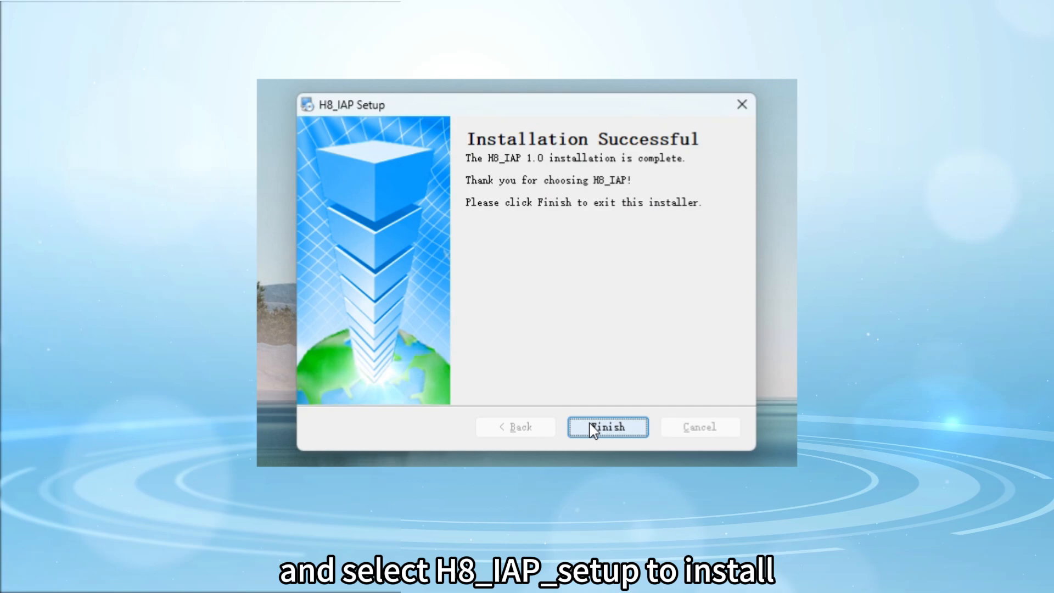
left_click(607, 428)
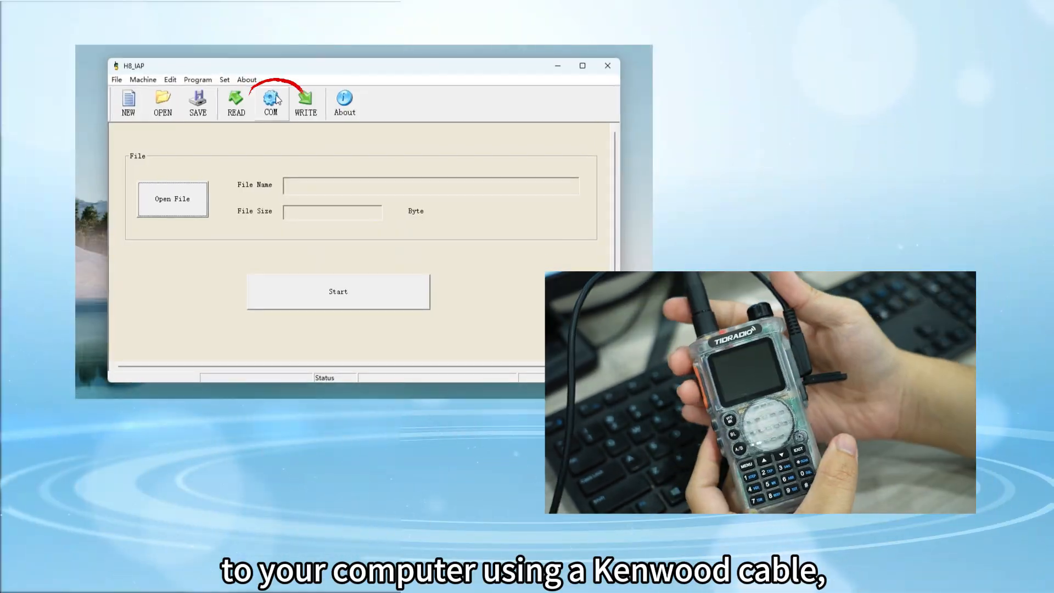
Load firmware H8_4829_250814.BIN (62178 bytes) and start flashing the radio
left_click(270, 103)
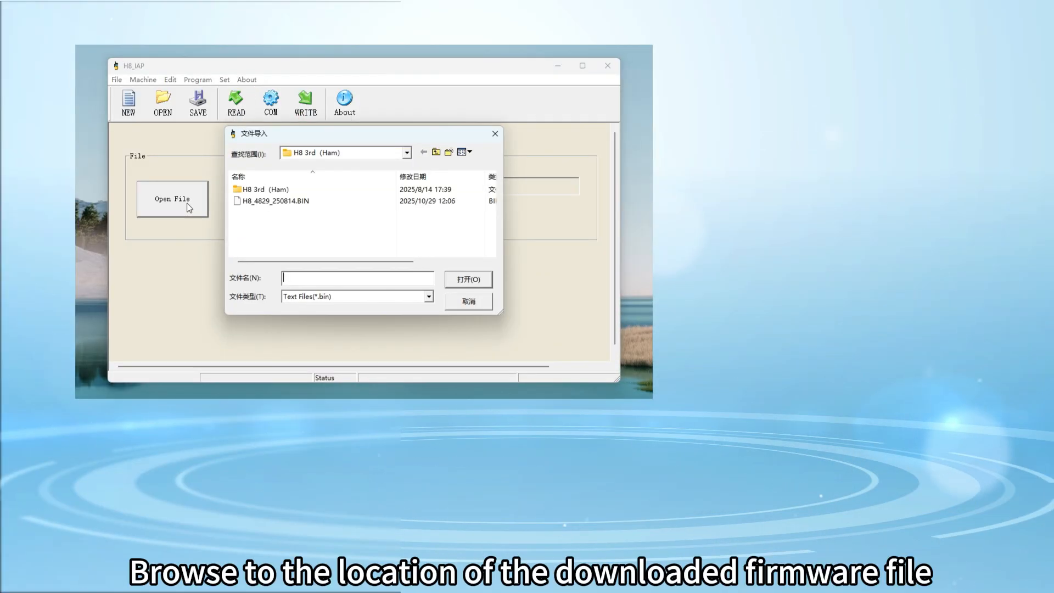
left_click(275, 200)
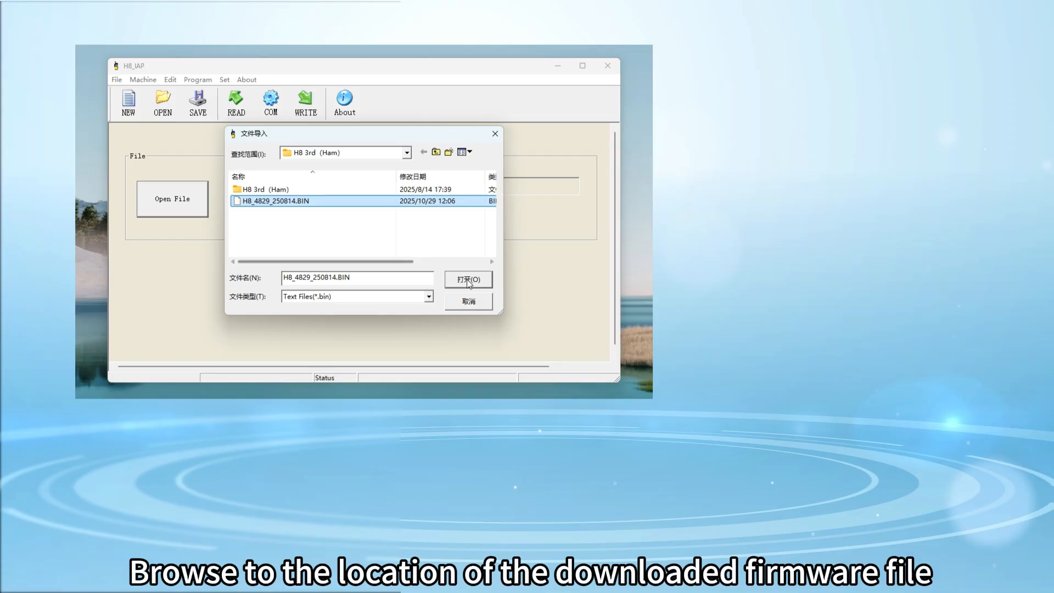
left_click(468, 279)
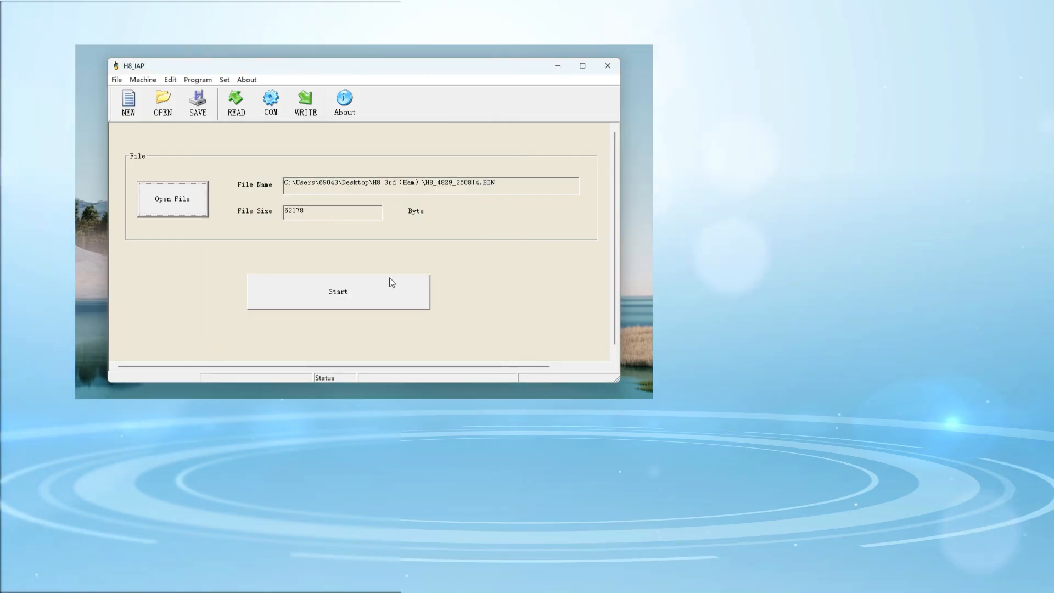
left_click(338, 292)
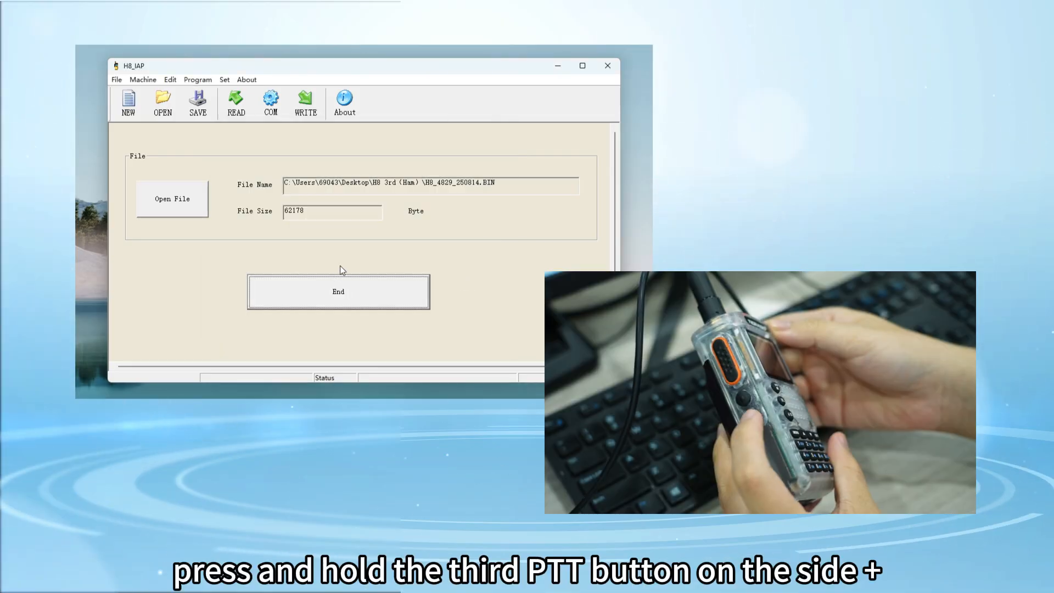